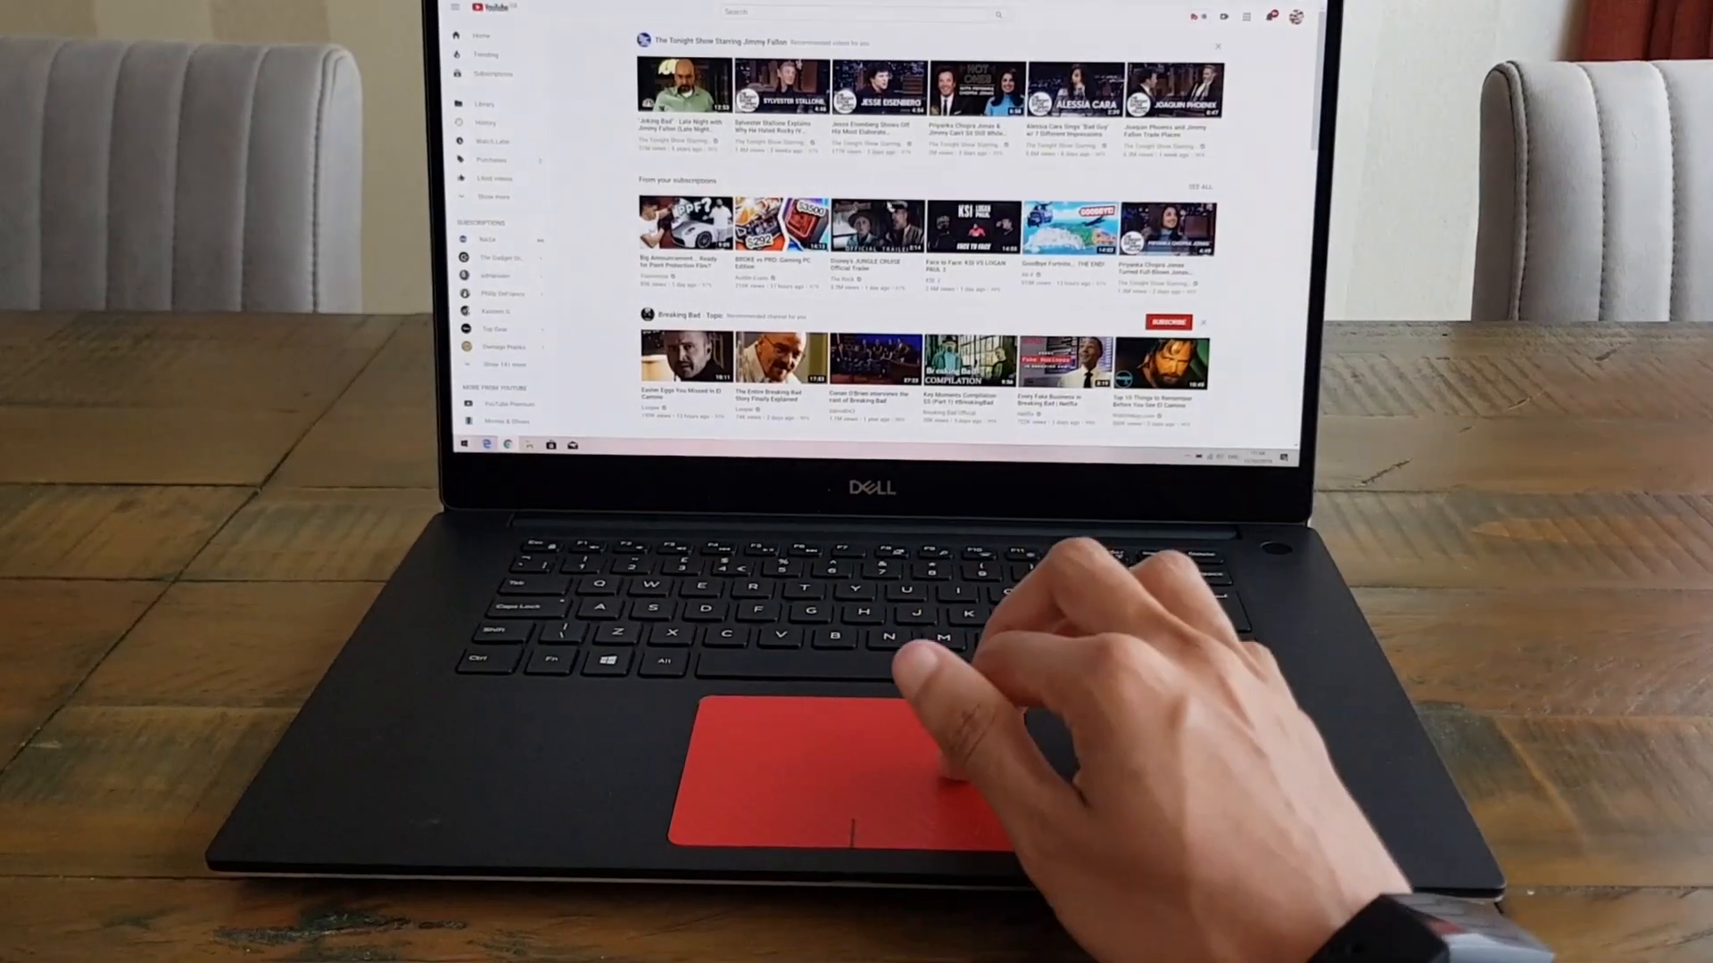
scroll("down", 3)
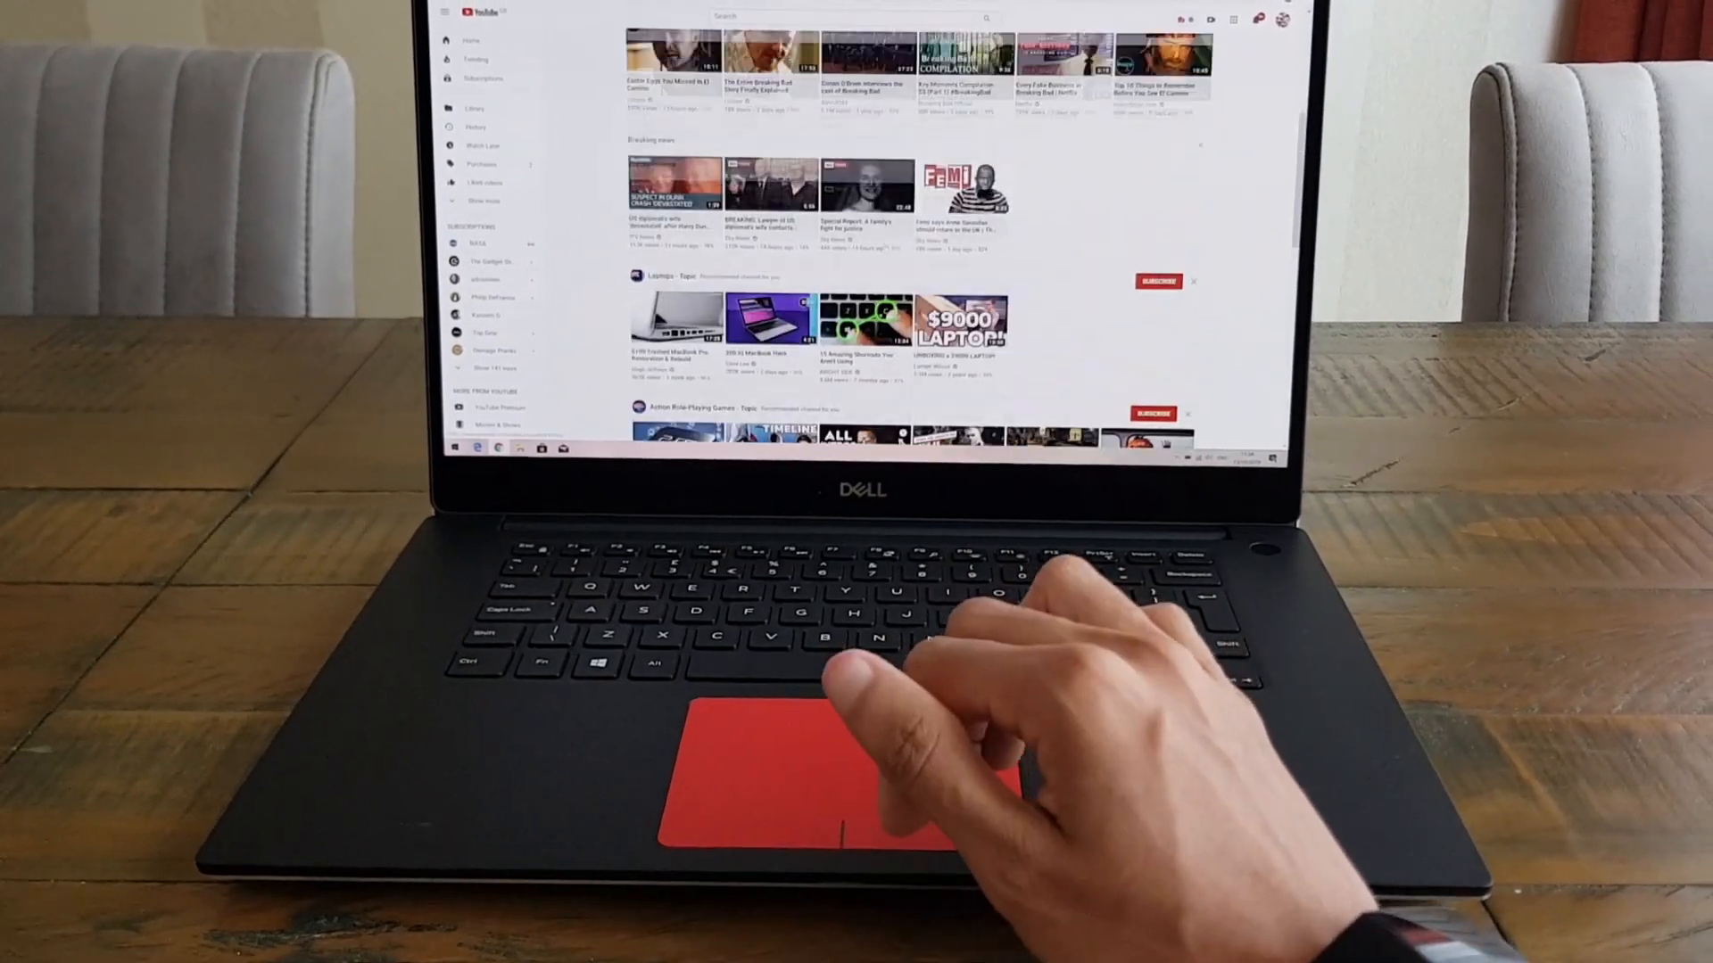